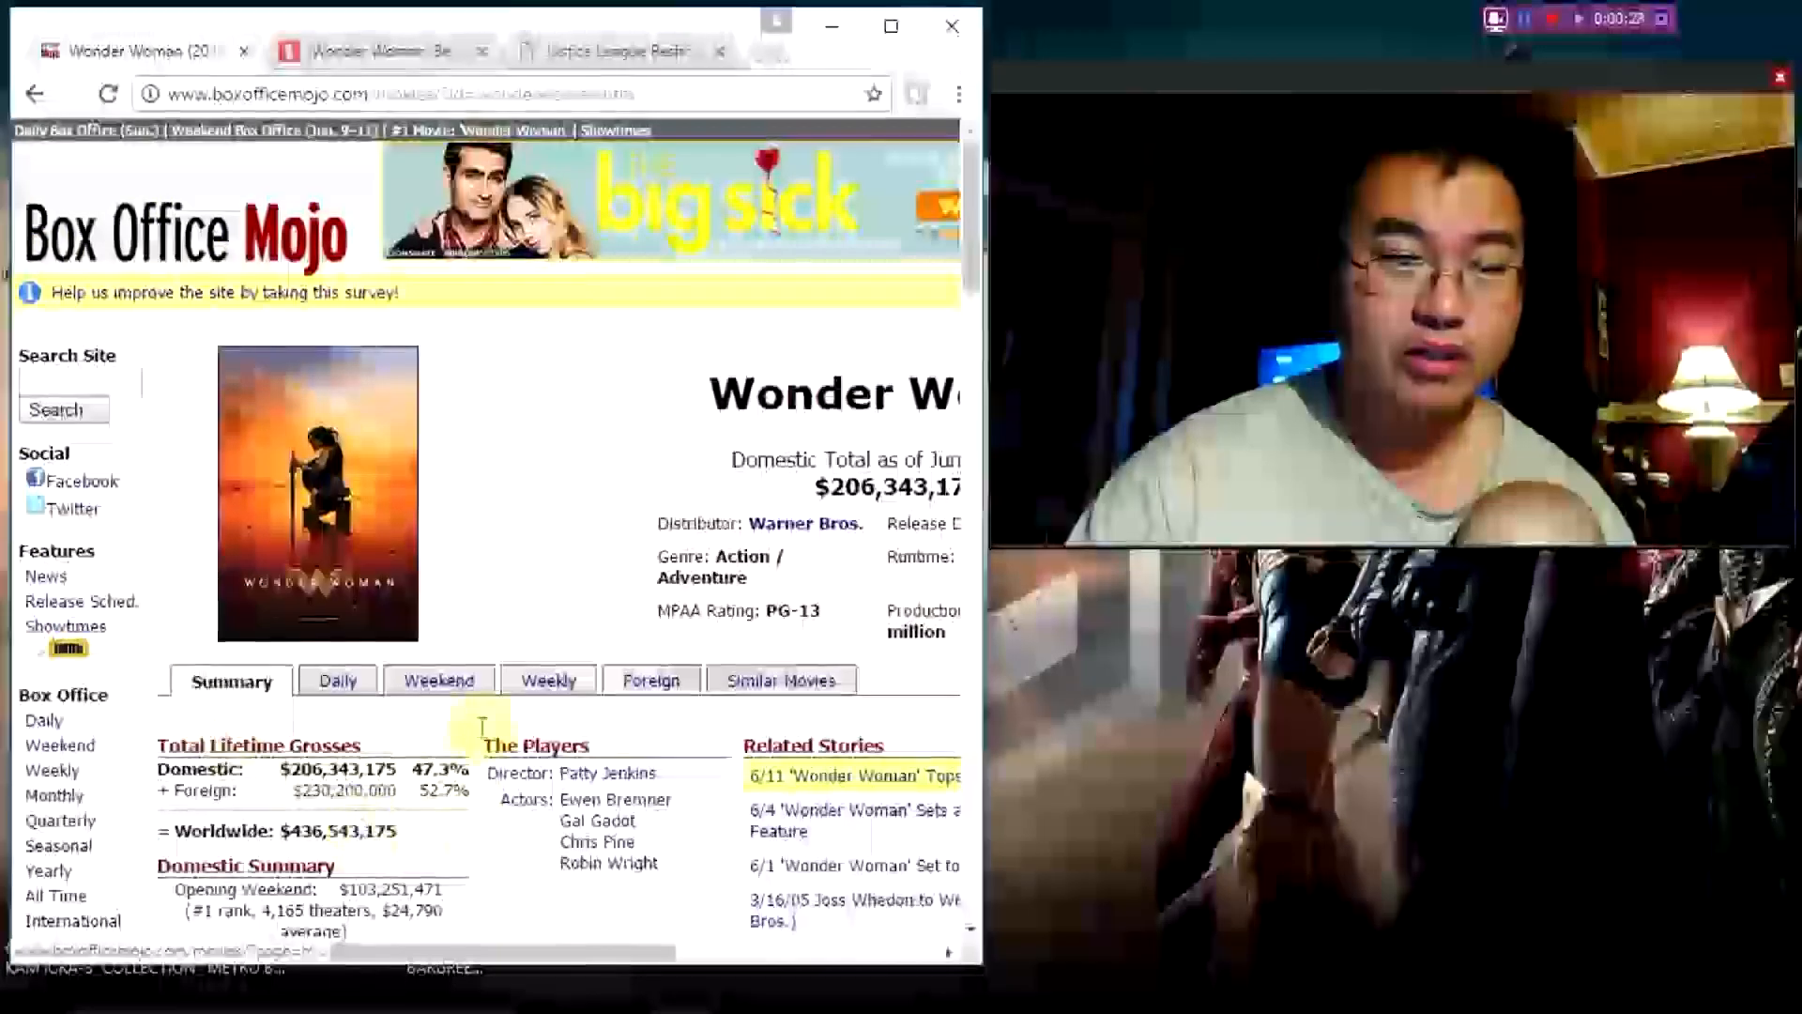
# - Switch to the Heroic Hollywood tab and scroll through the 'Wonder Woman' $58.6 Million box office article
pyautogui.scroll(-3)
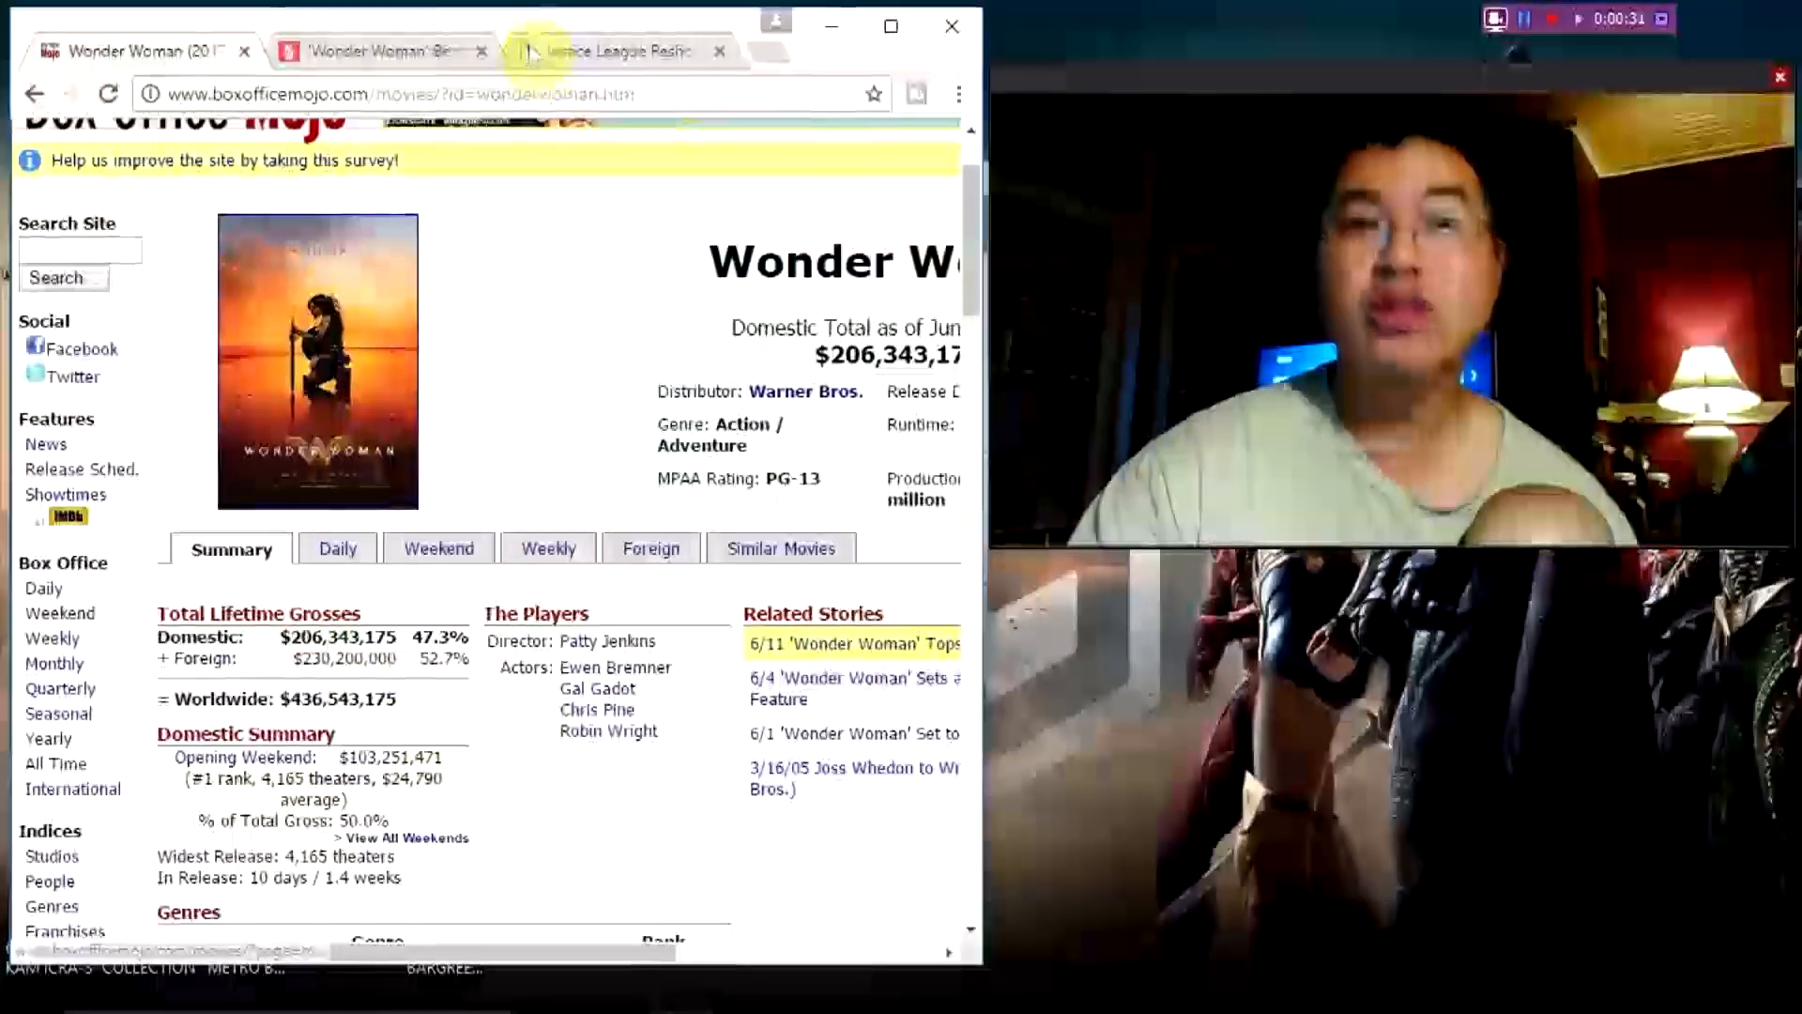
pyautogui.click(379, 50)
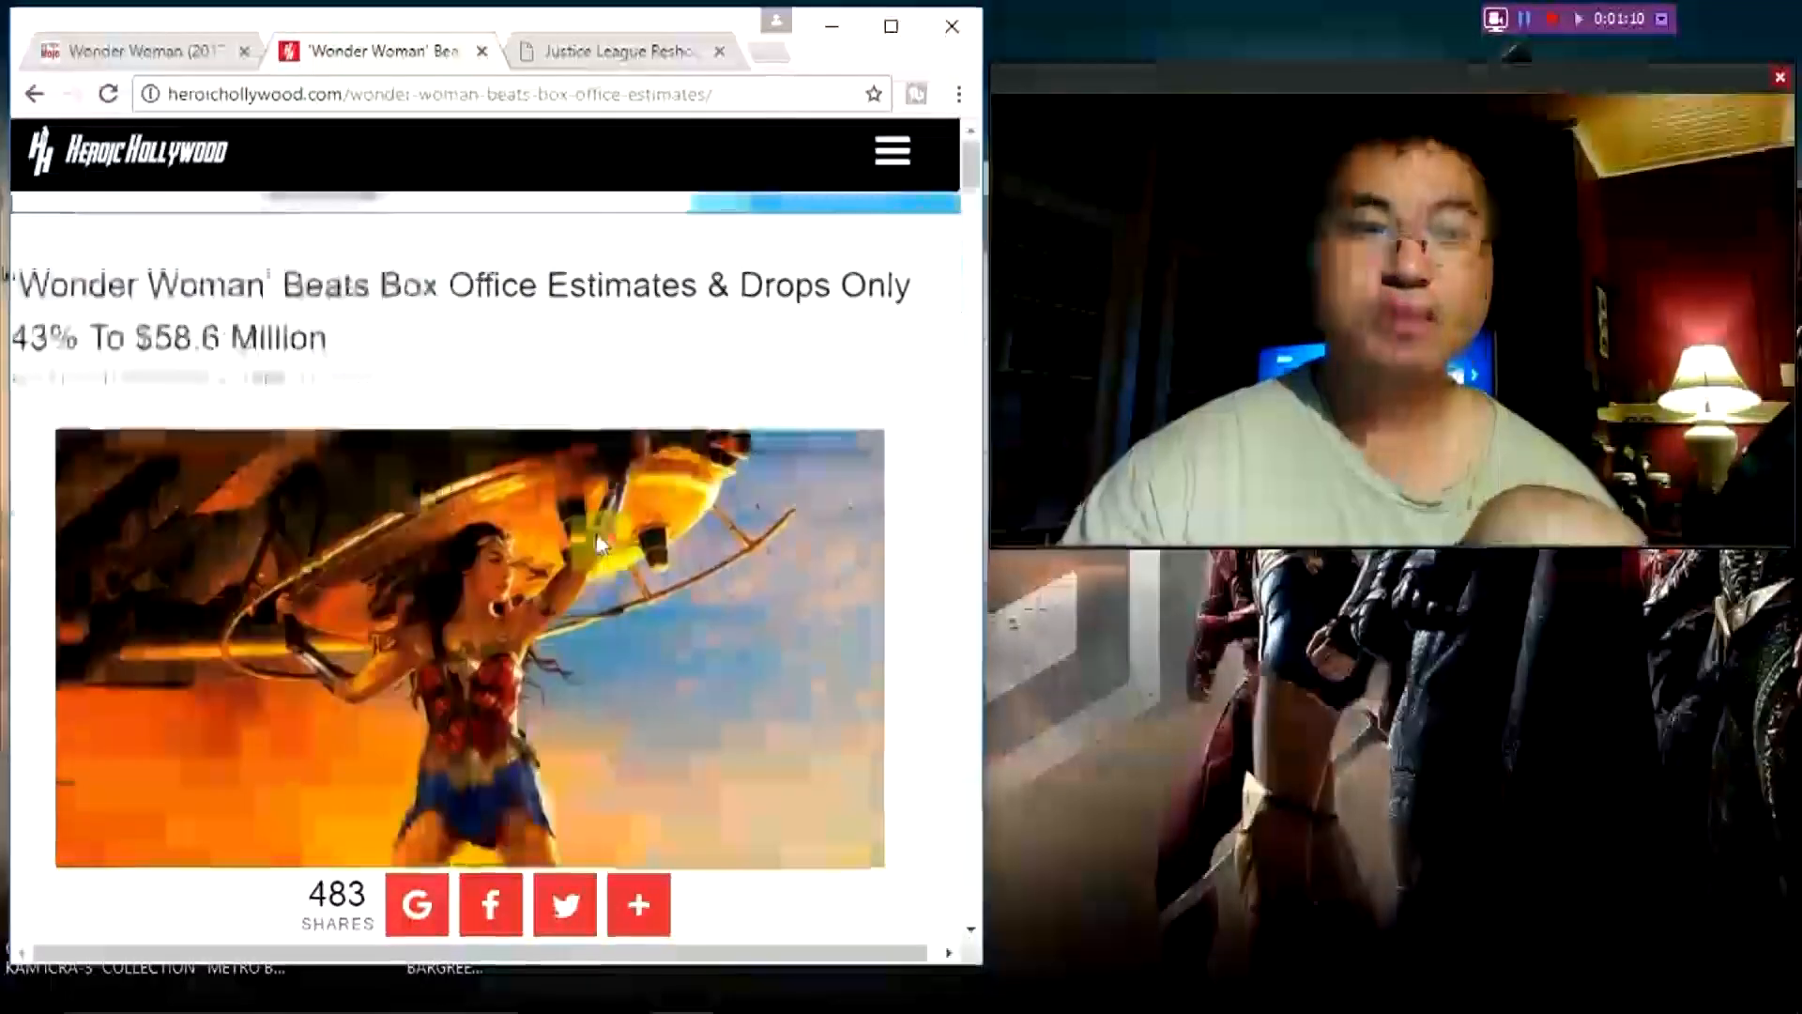
pyautogui.scroll(-3)
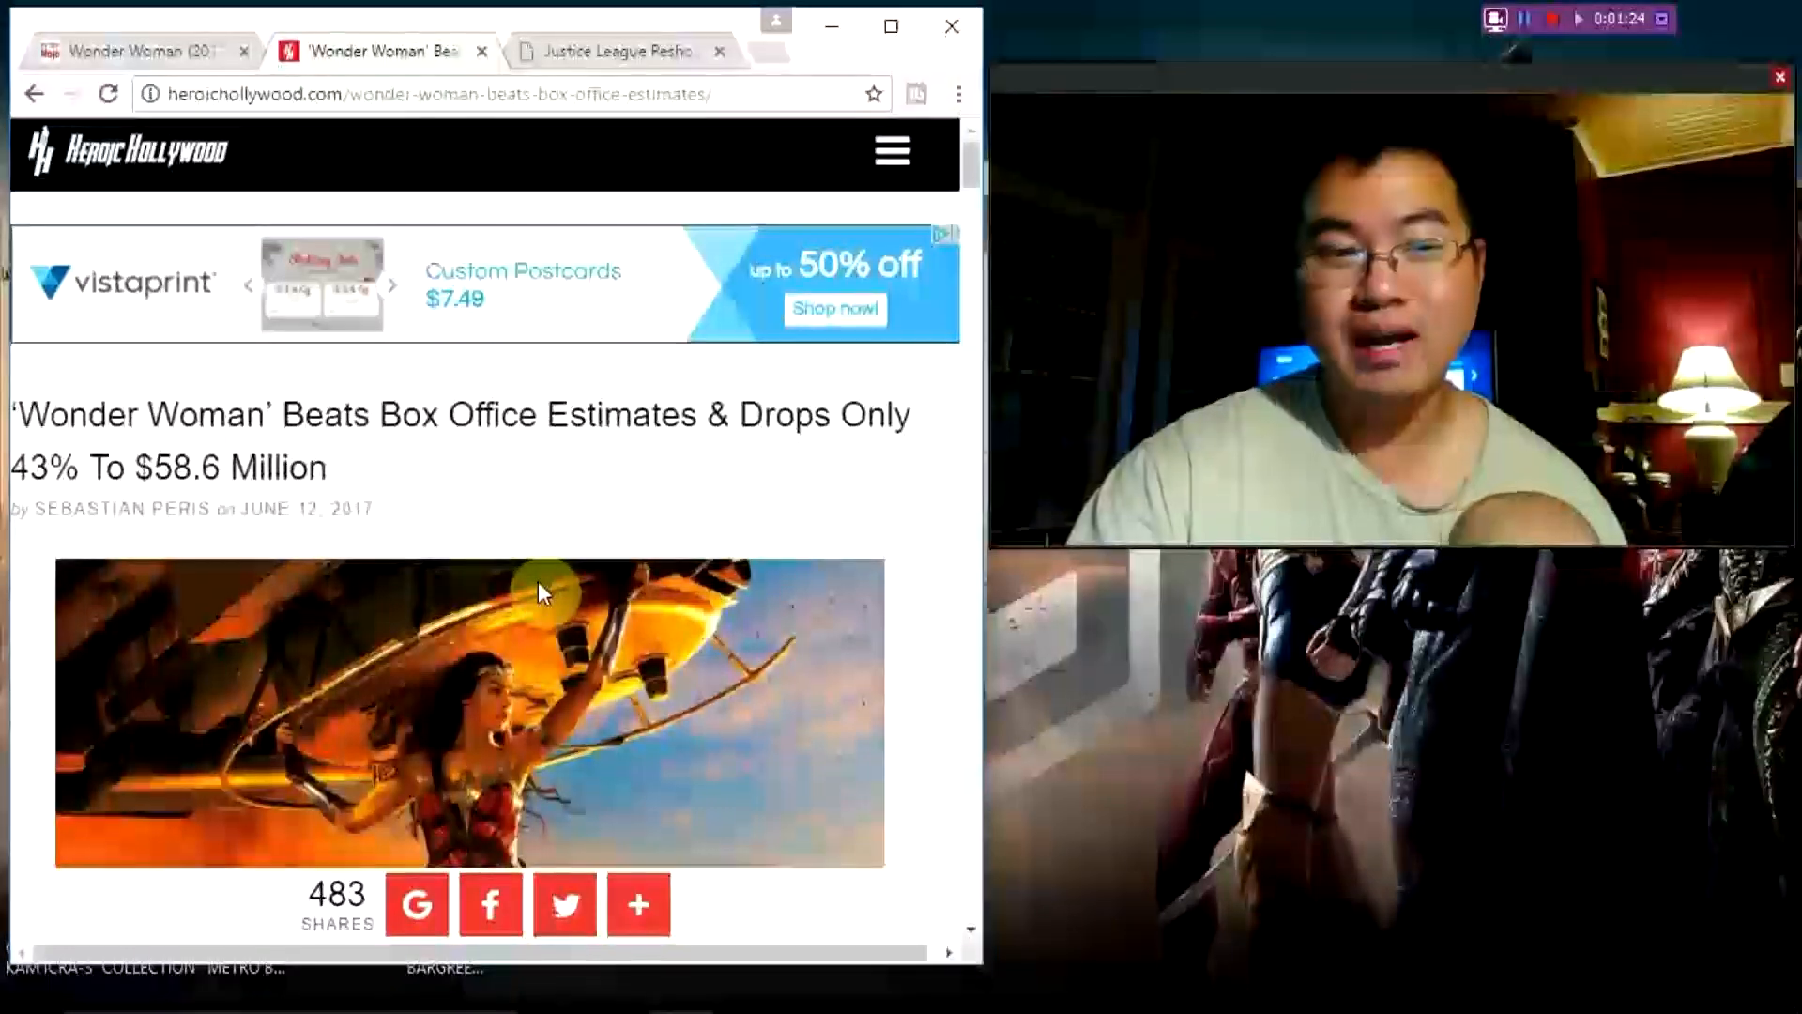
pyautogui.scroll(-3)
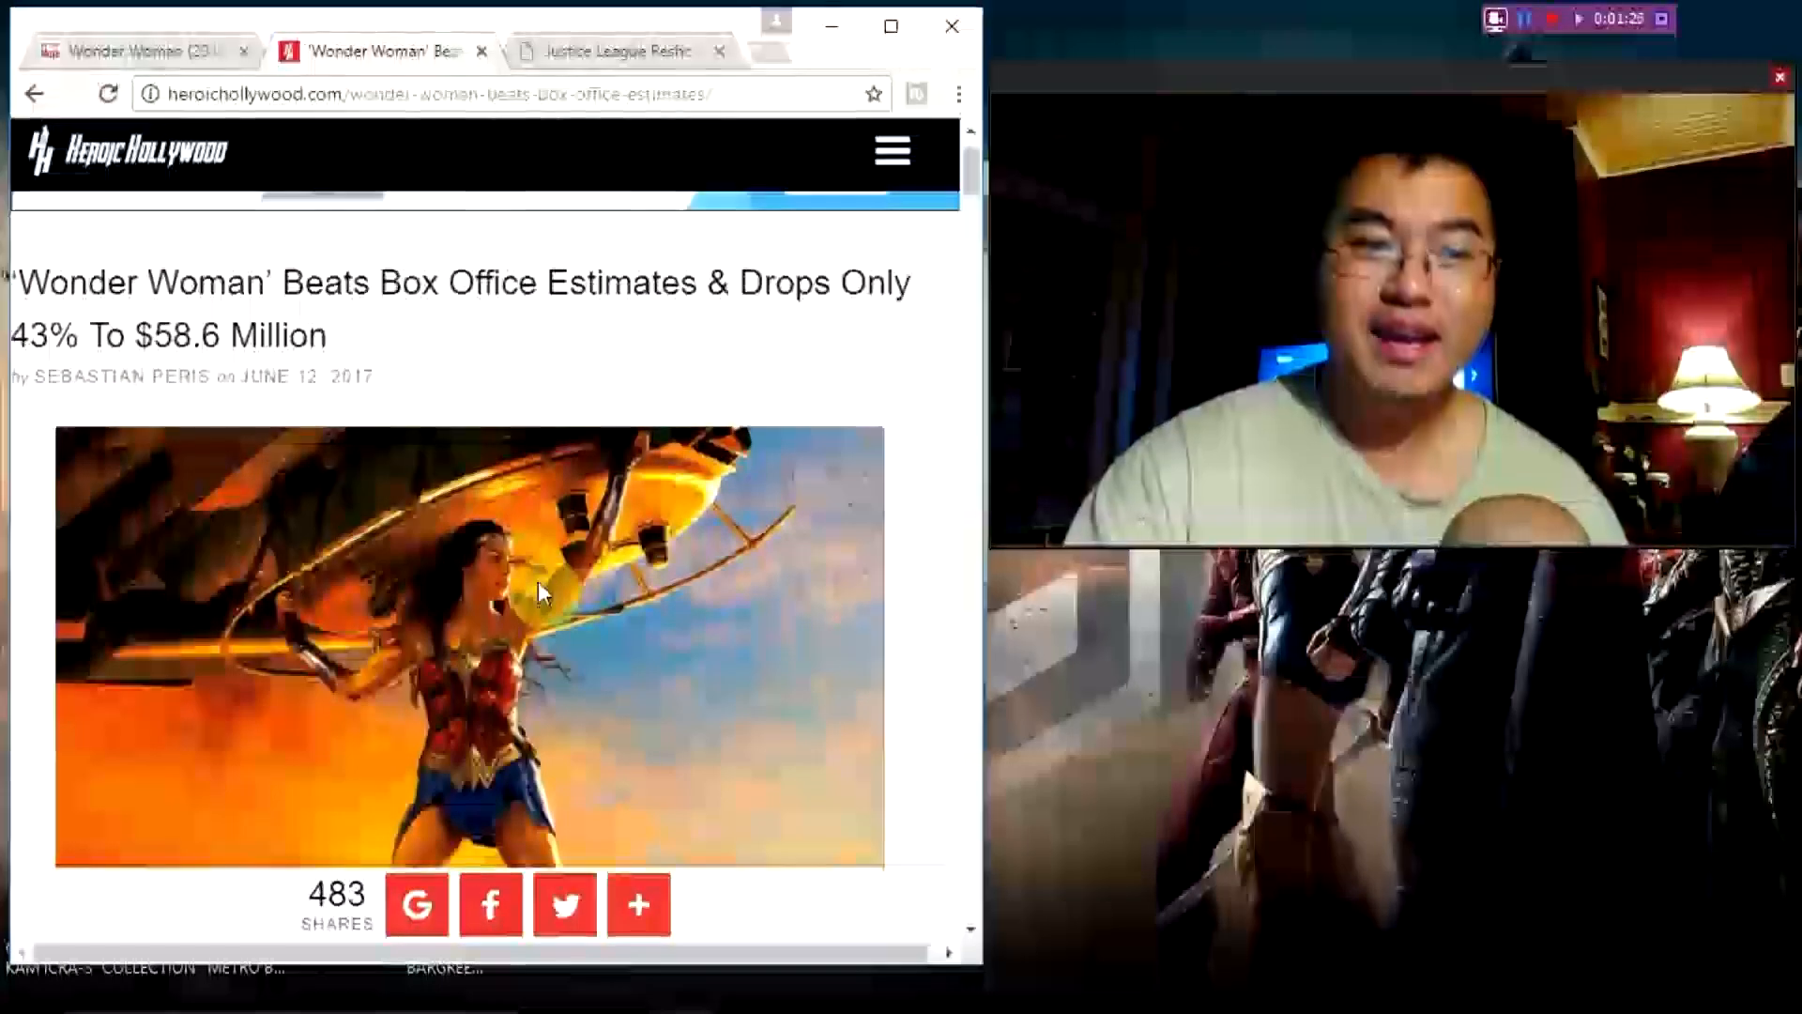
pyautogui.moveTo(552, 541)
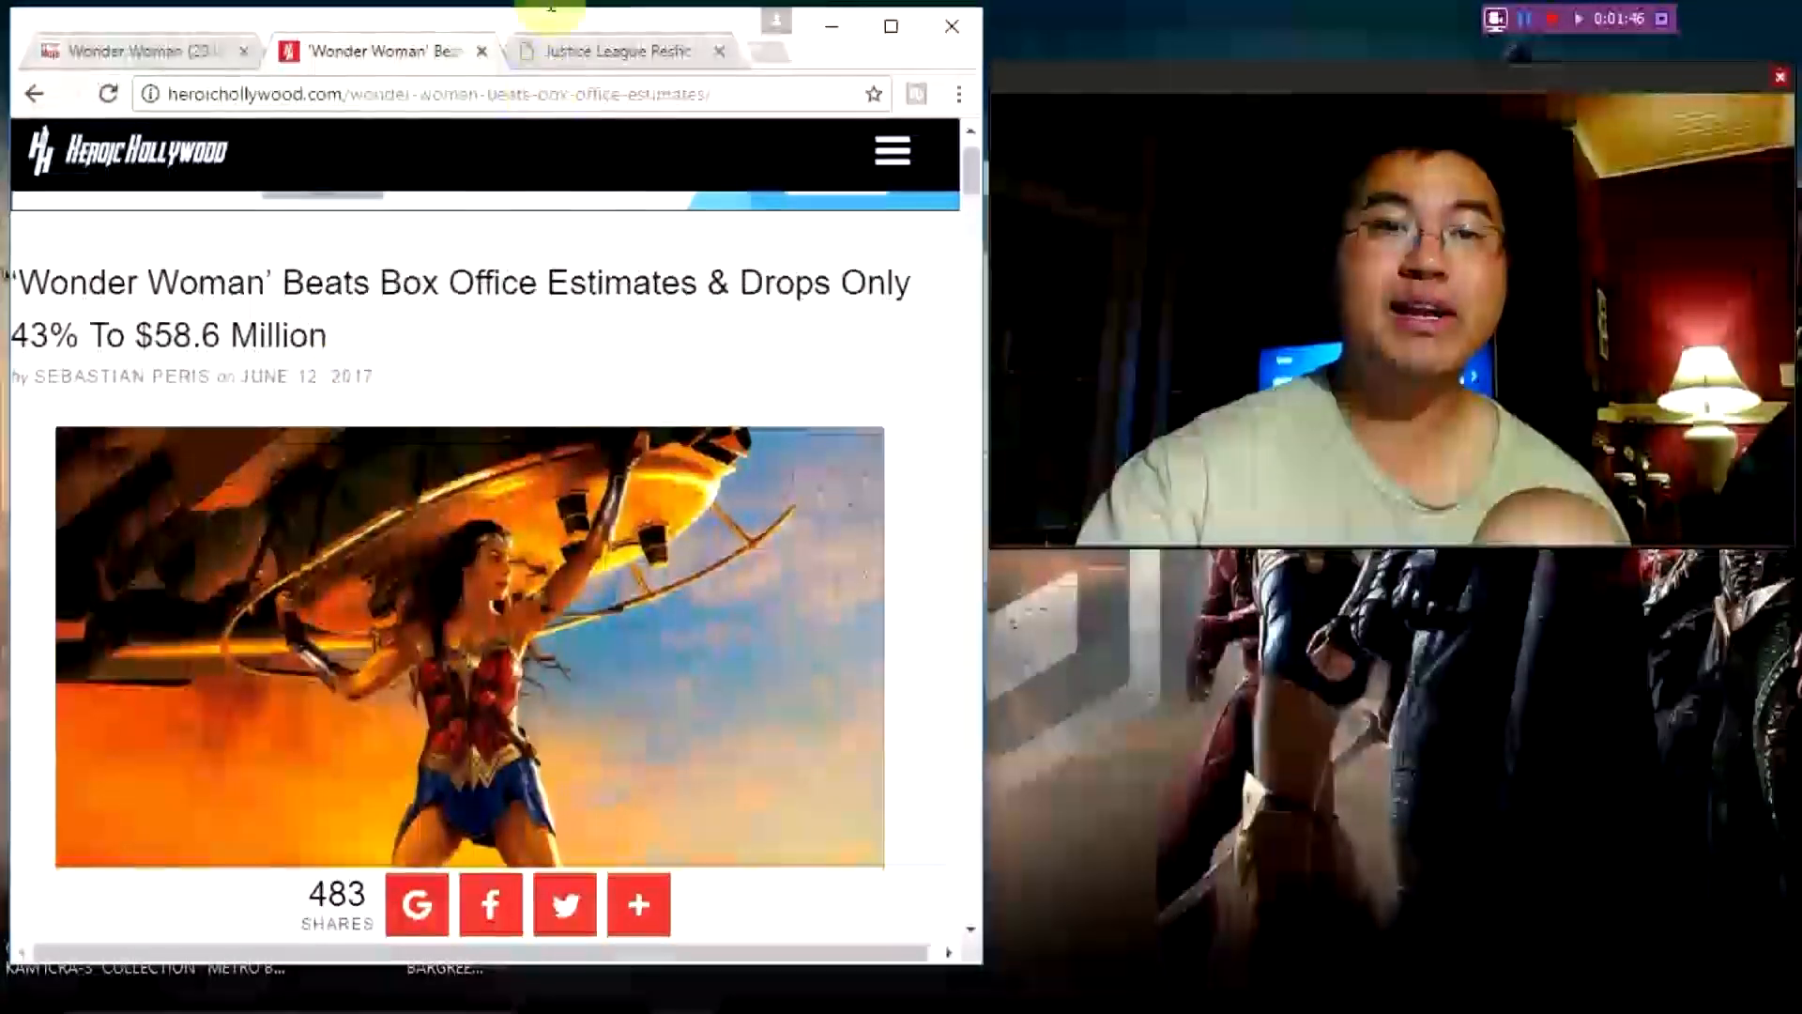
# - Switch to Film Junkee's Justice League reshoot article, scroll to the set photos, and select the black-cross photo
pyautogui.click(616, 50)
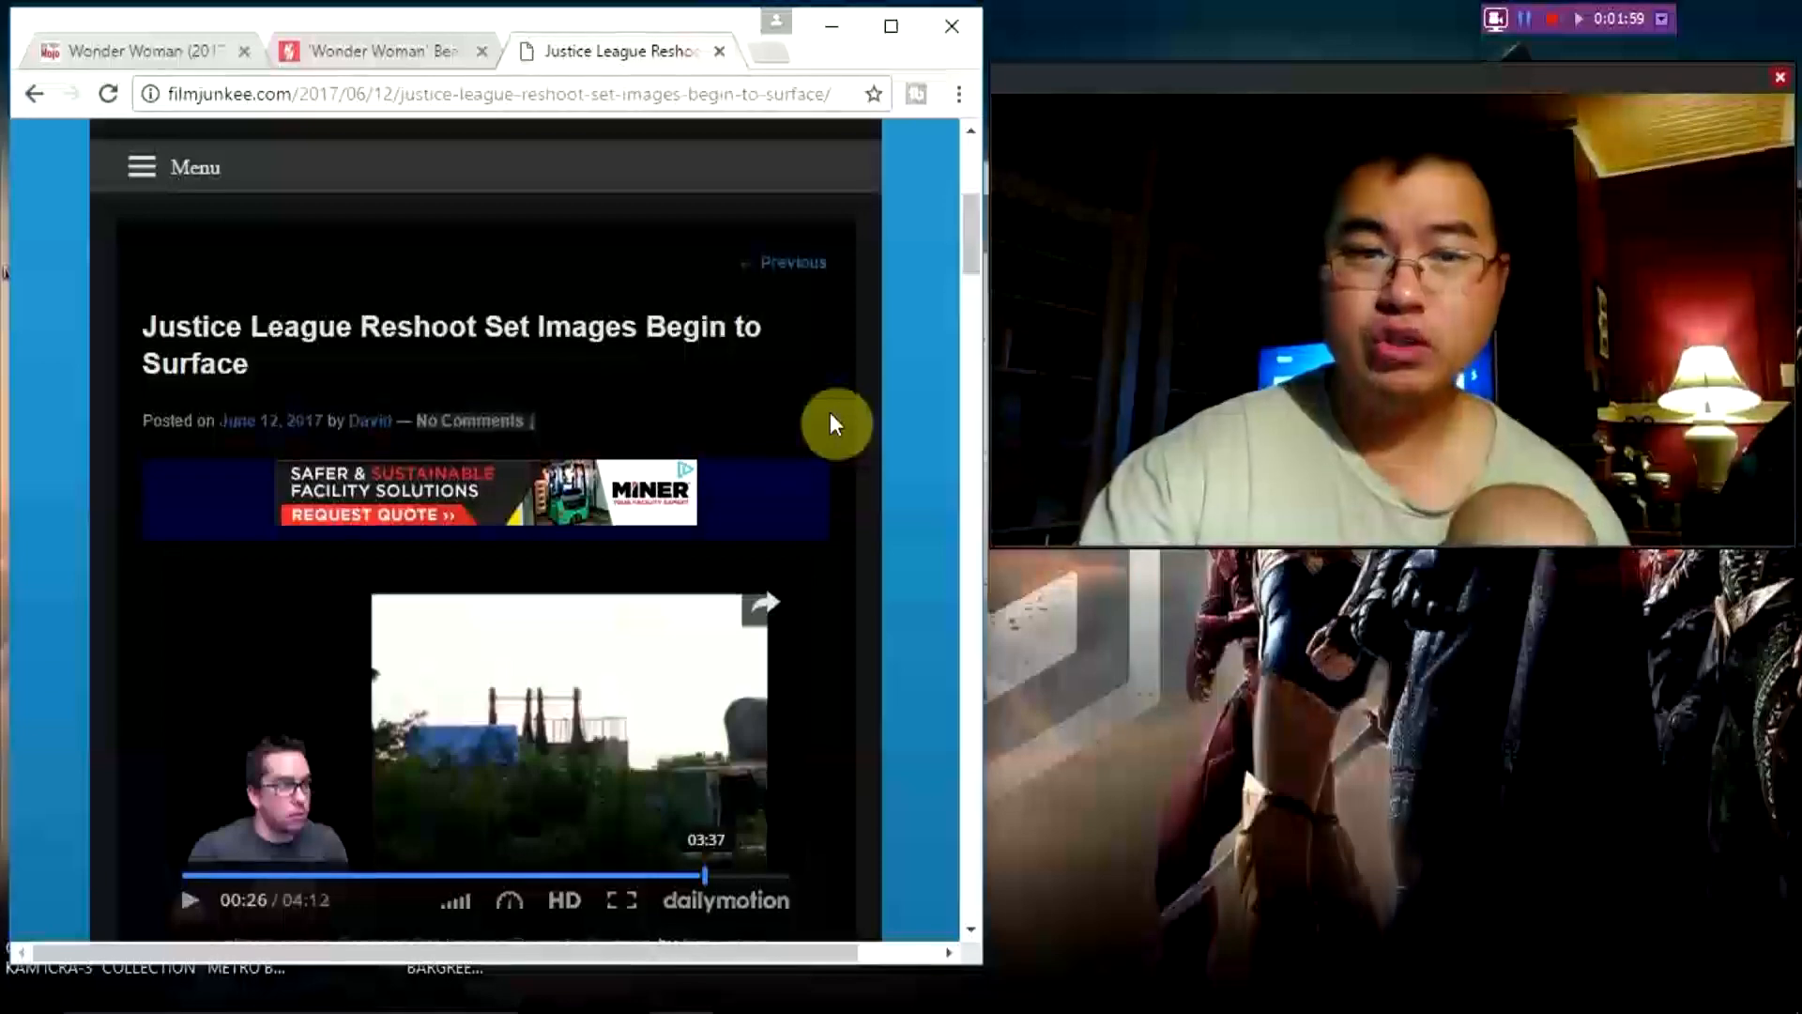
pyautogui.scroll(-3)
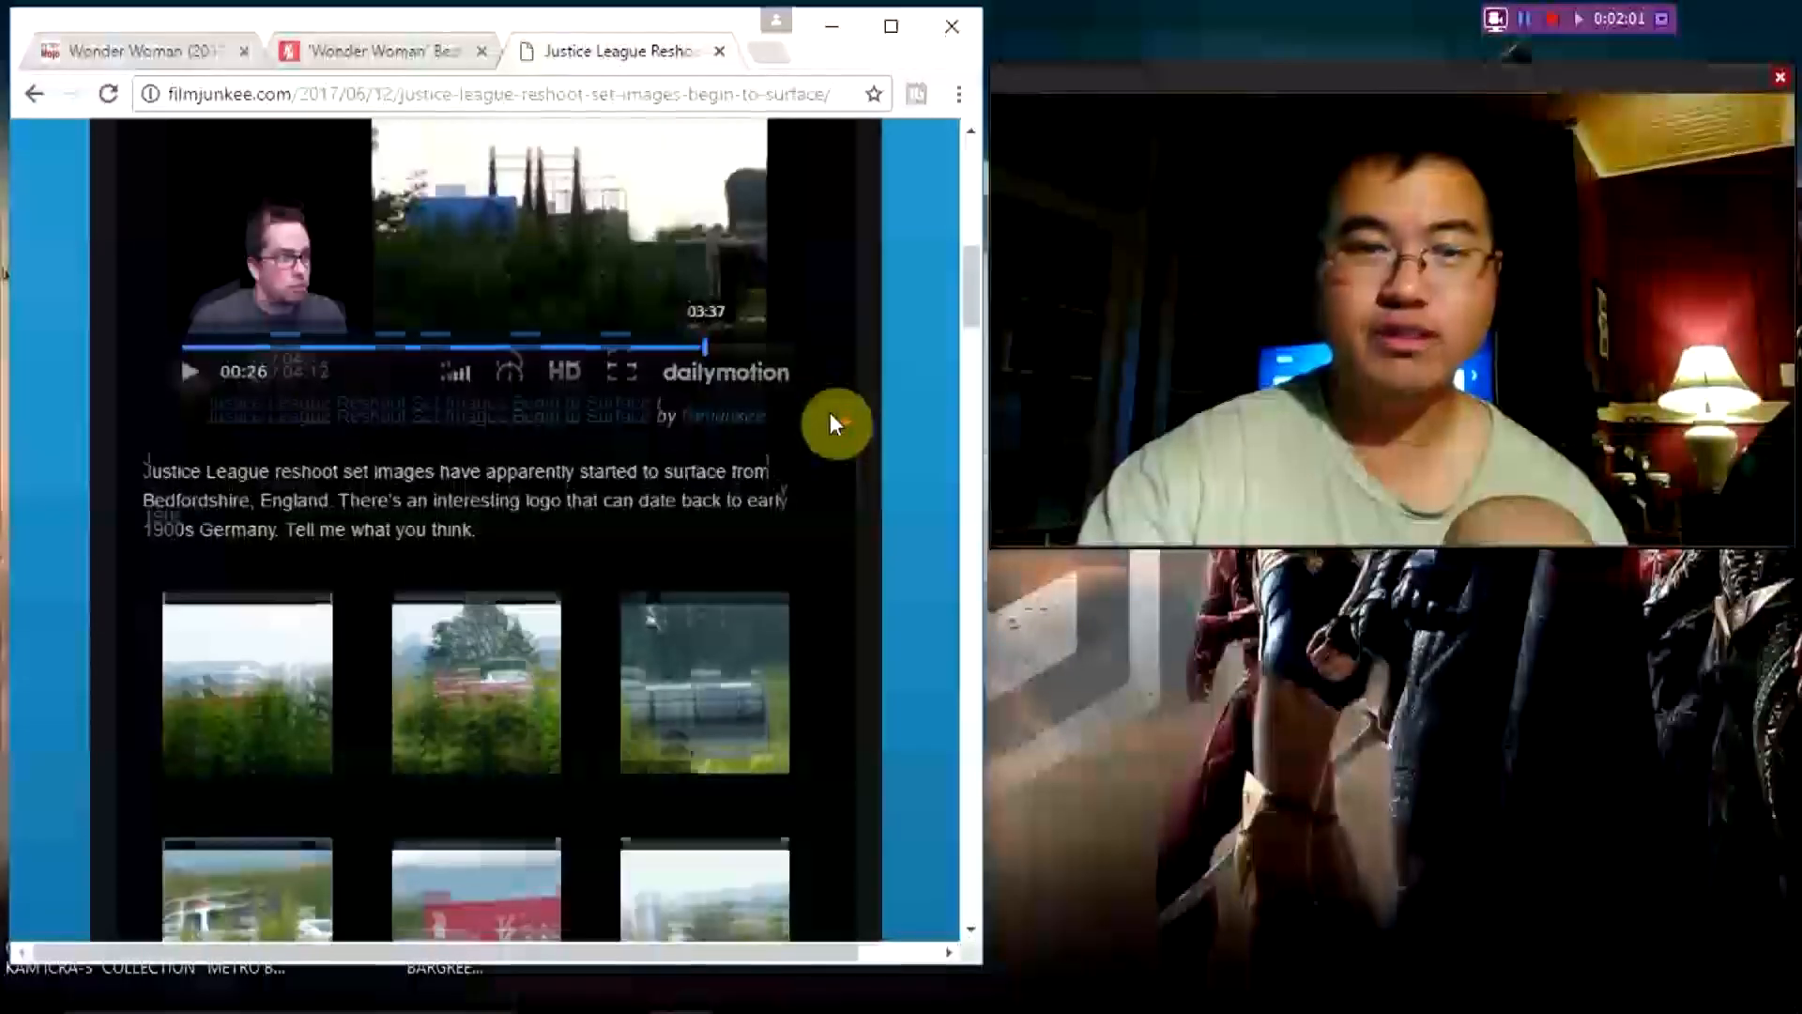
pyautogui.scroll(-3)
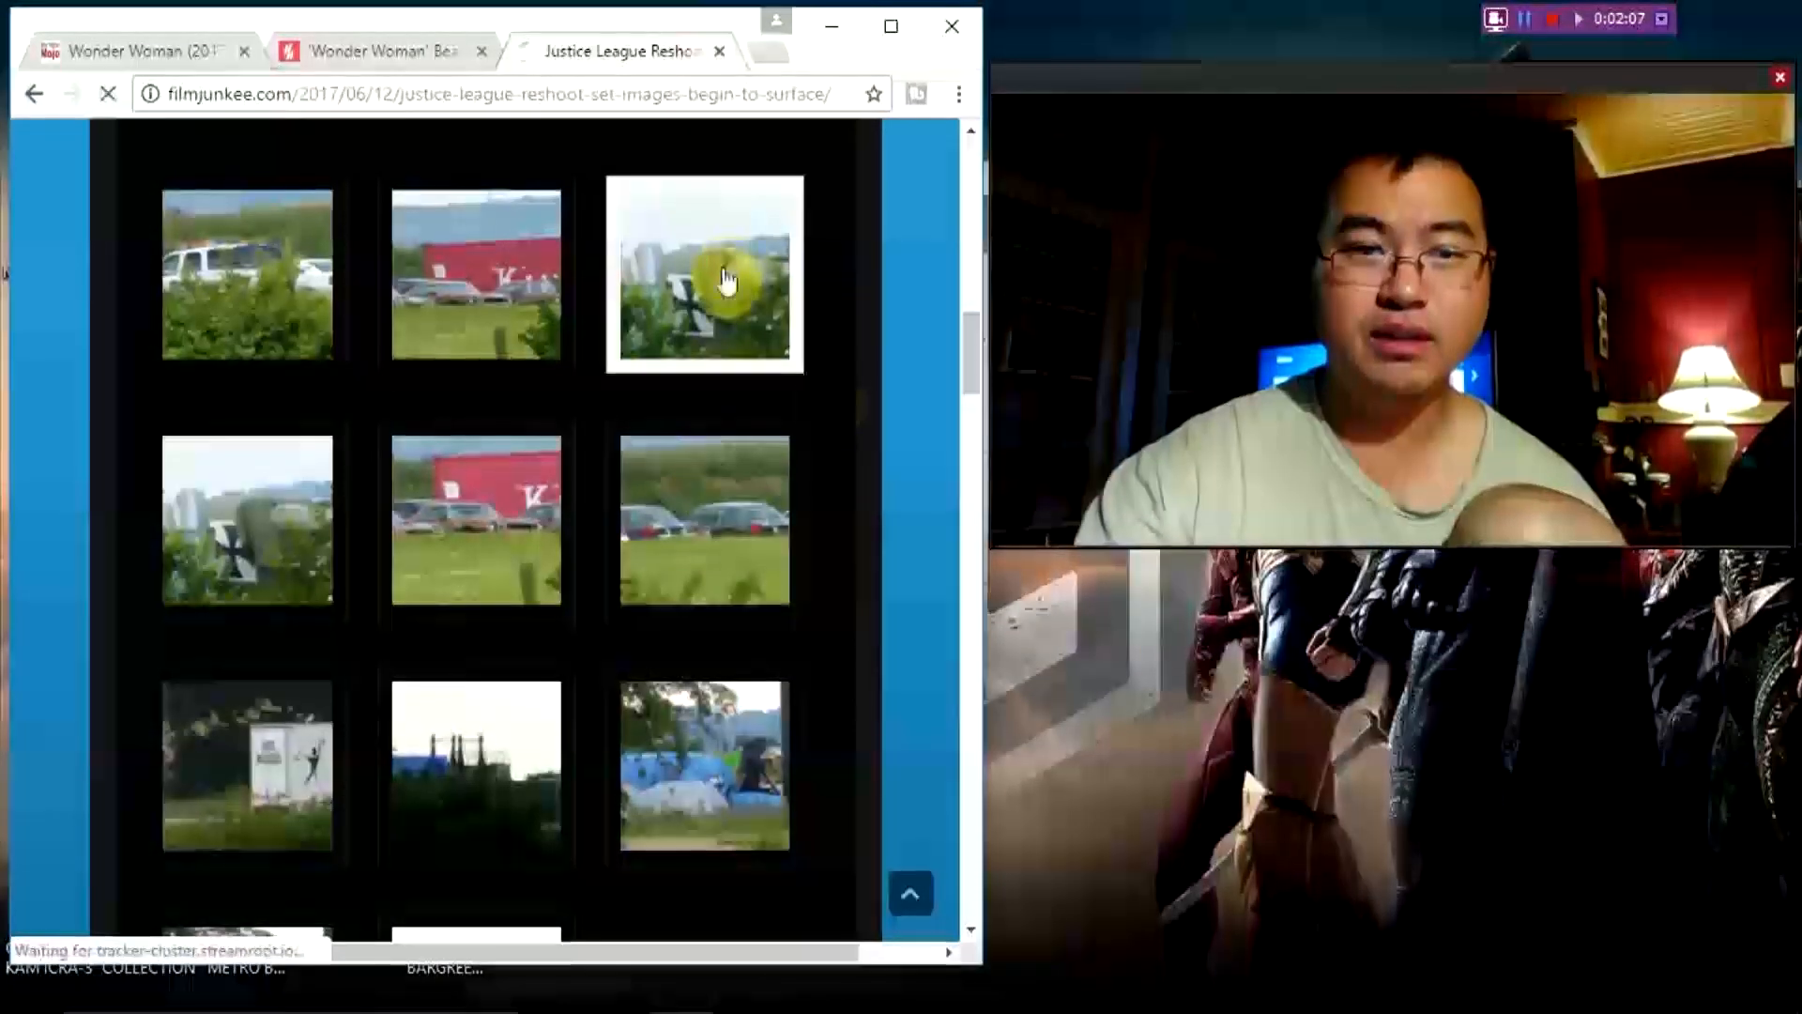
pyautogui.click(705, 273)
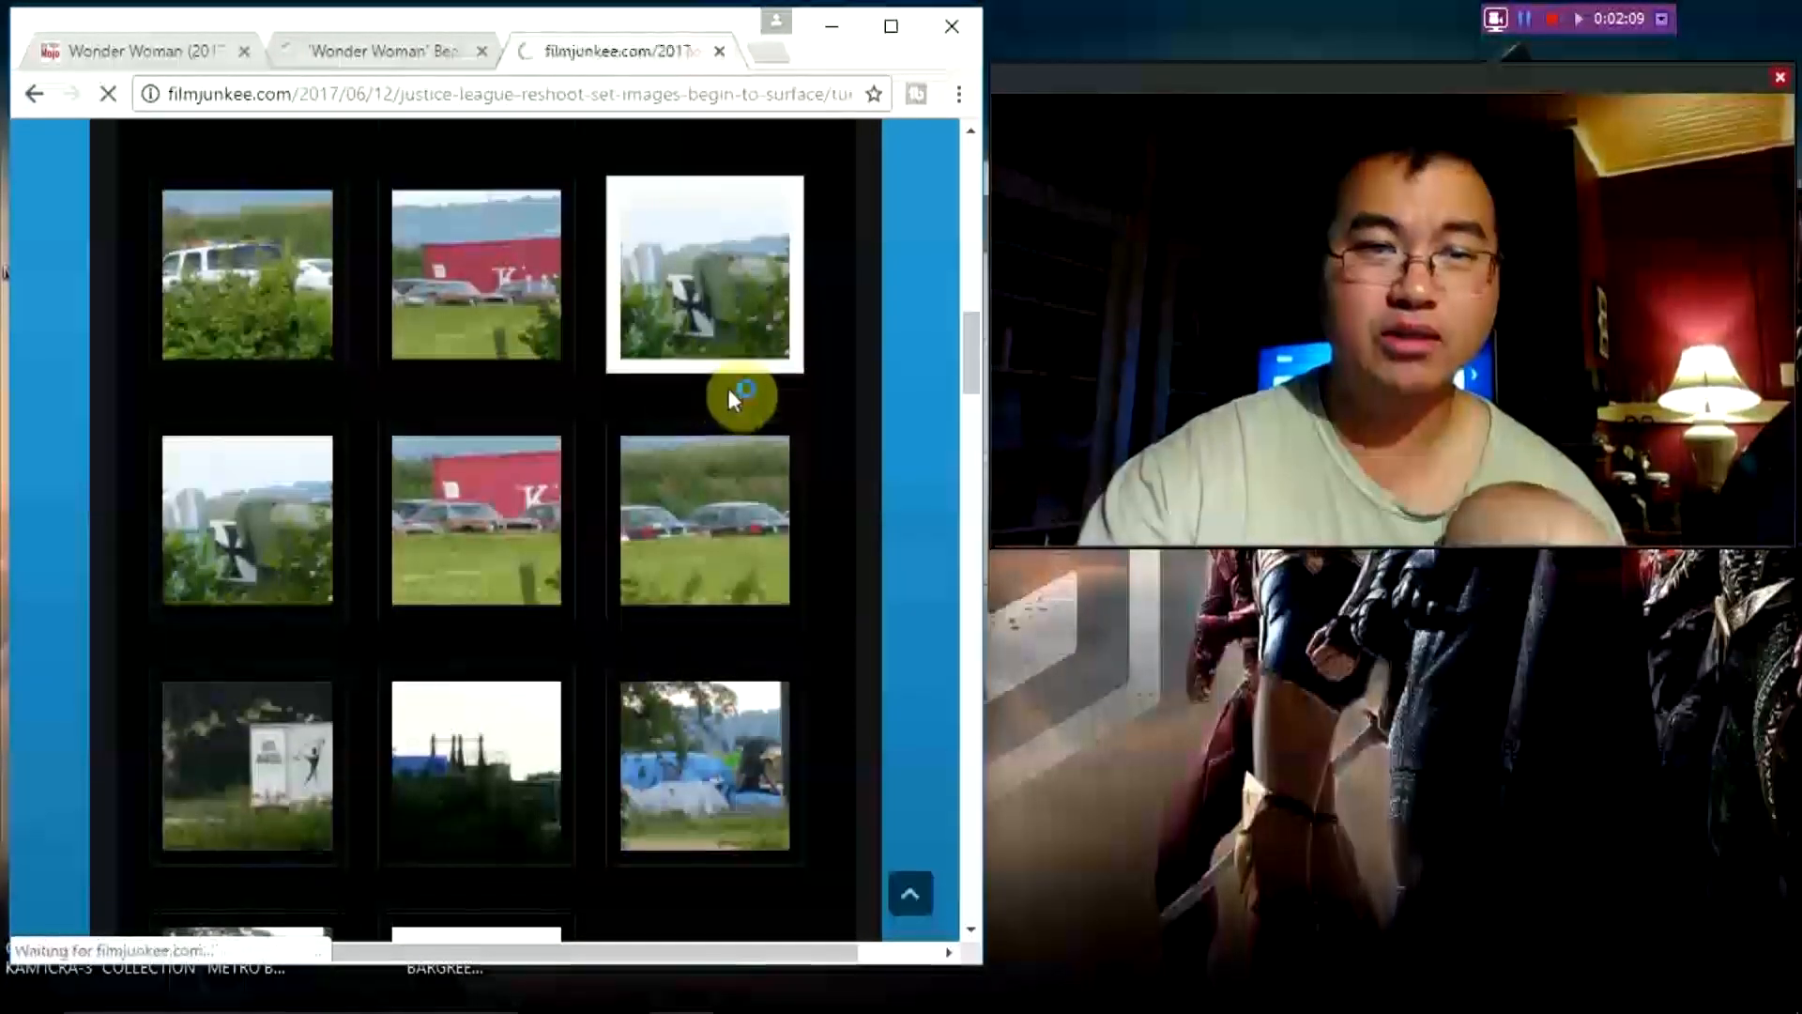
# - Open the black-cross vehicle photo's attachment page and scroll to the enlarged image
pyautogui.click(705, 273)
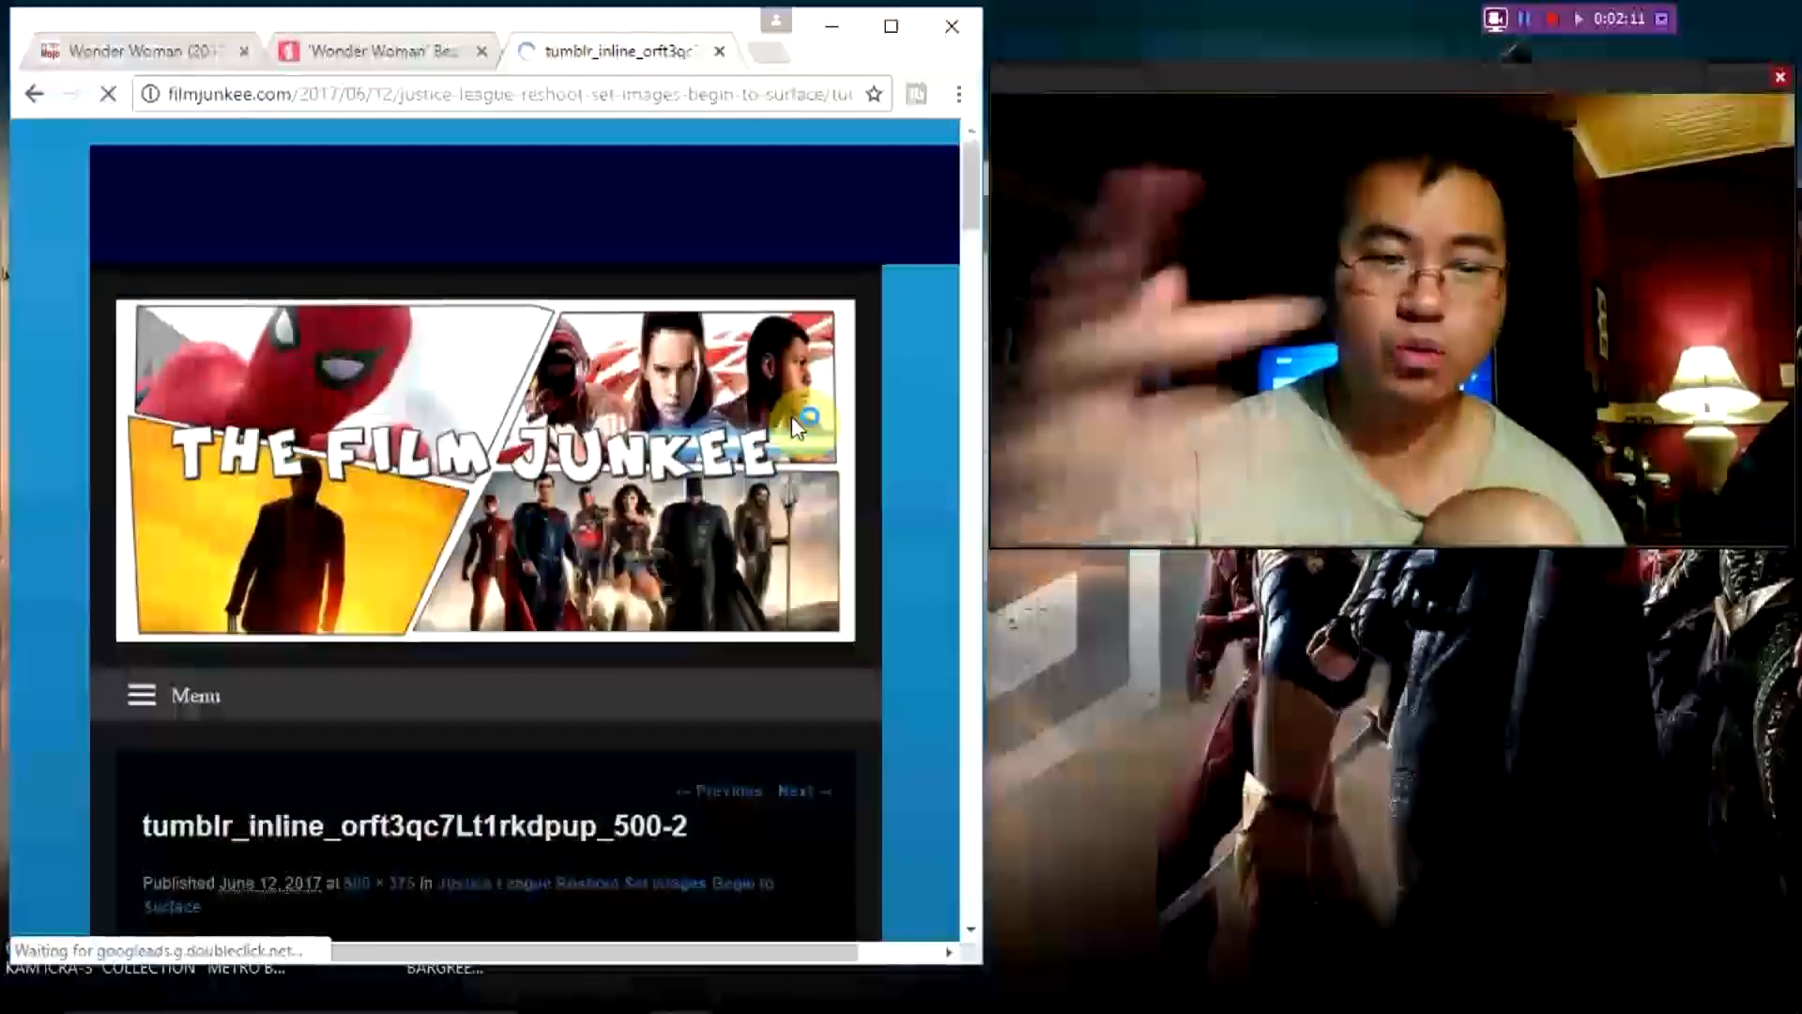
pyautogui.scroll(-3)
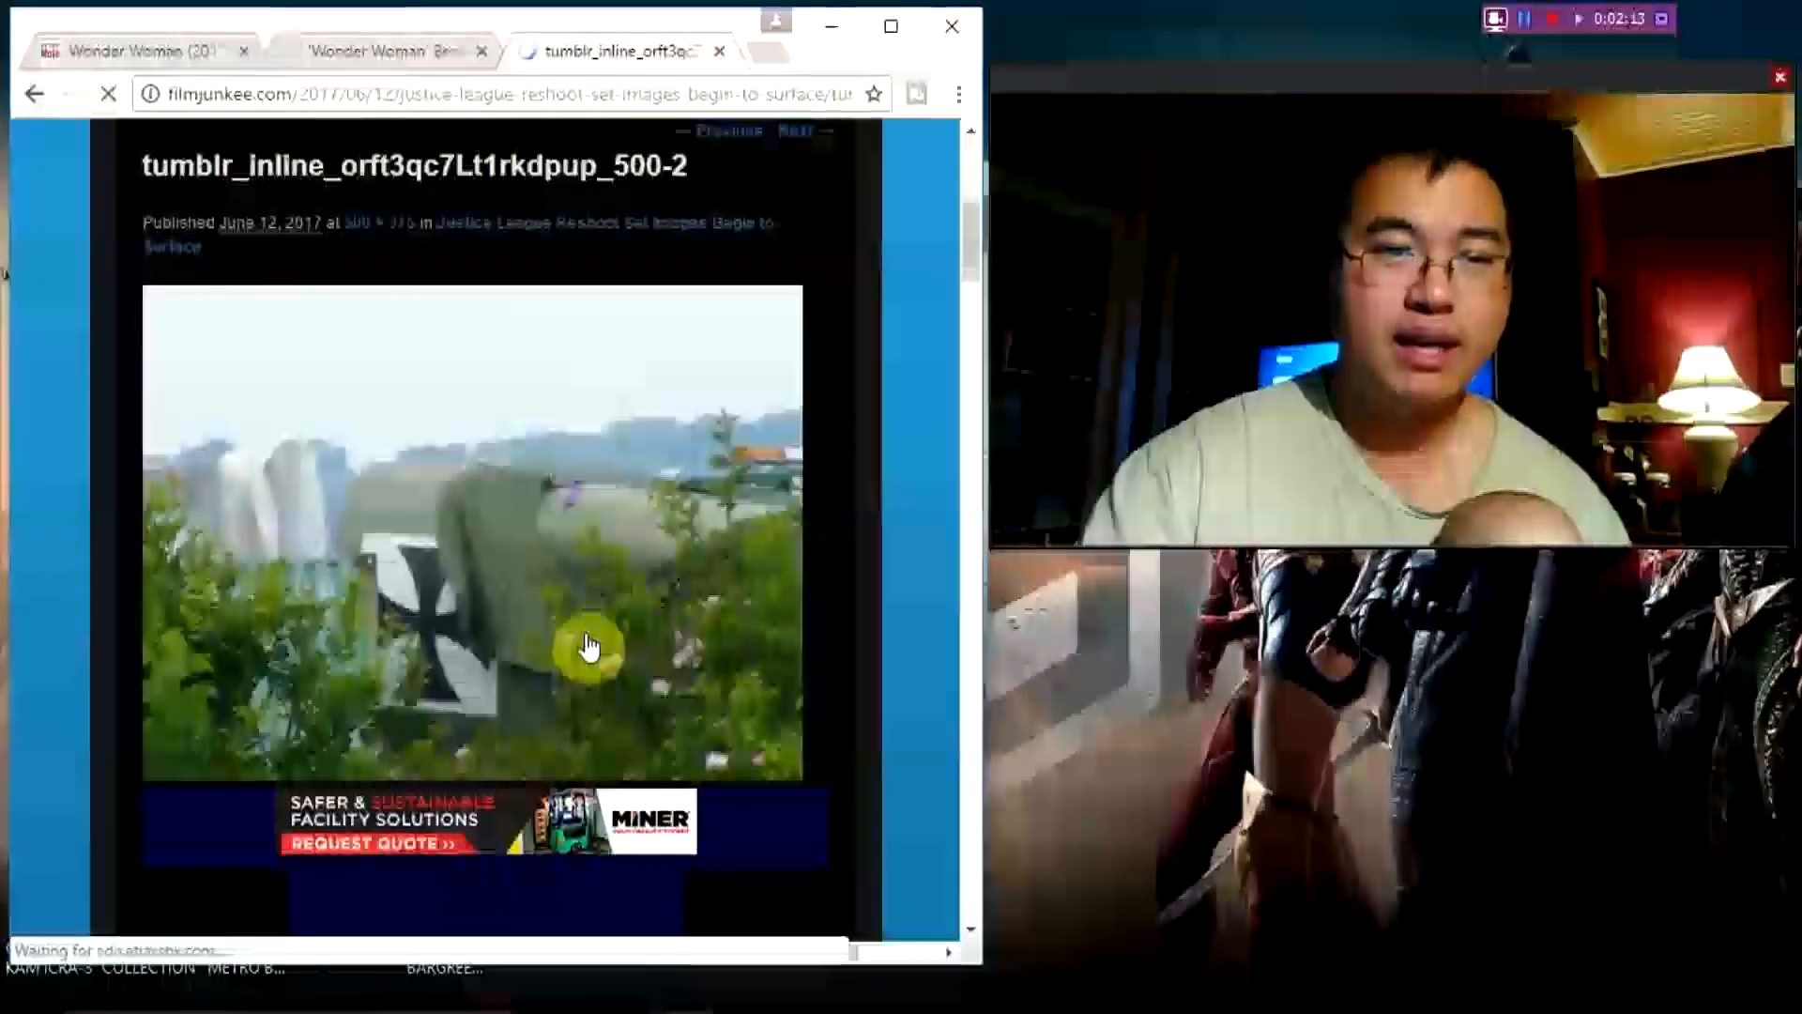